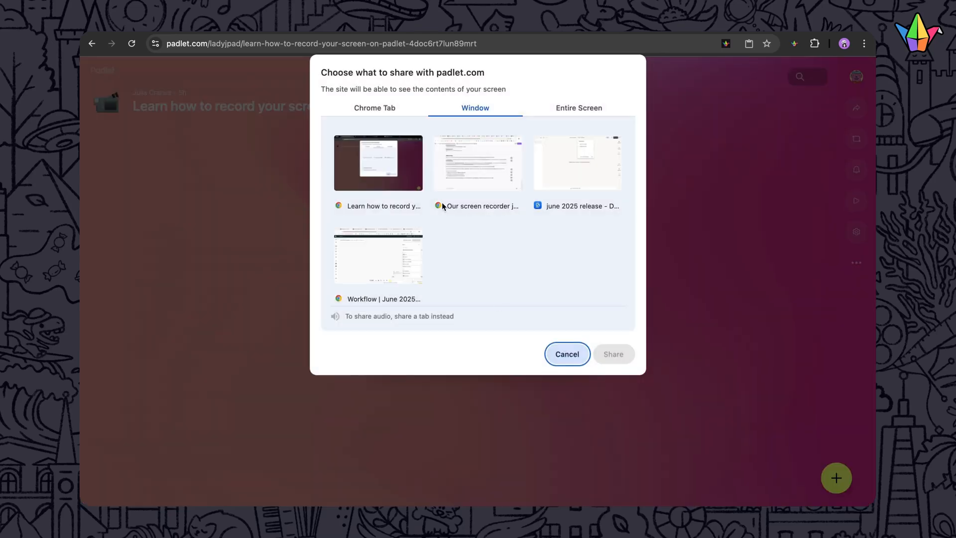
Step: Share the 'Learn how to record your screen on Padlet' Chrome tab as the recording source
left_click(374, 108)
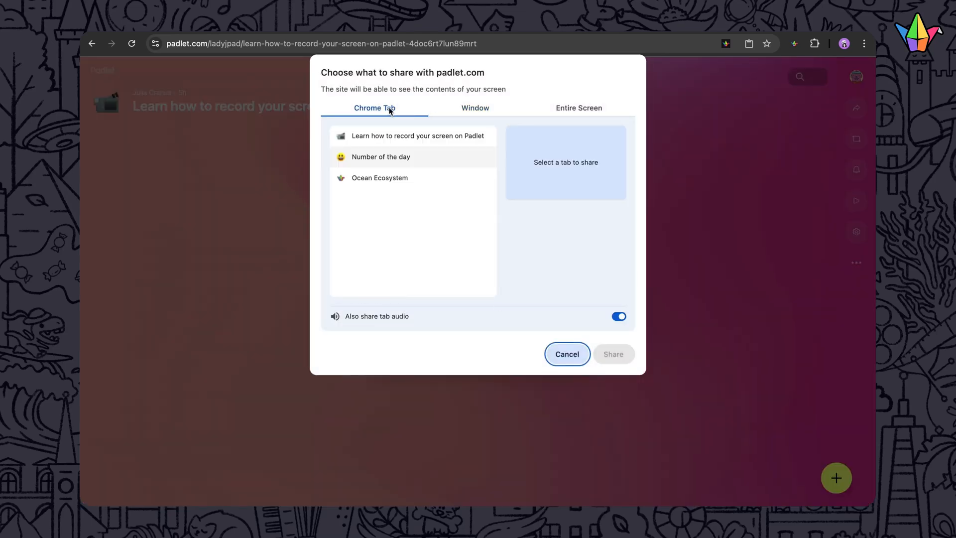
left_click(418, 136)
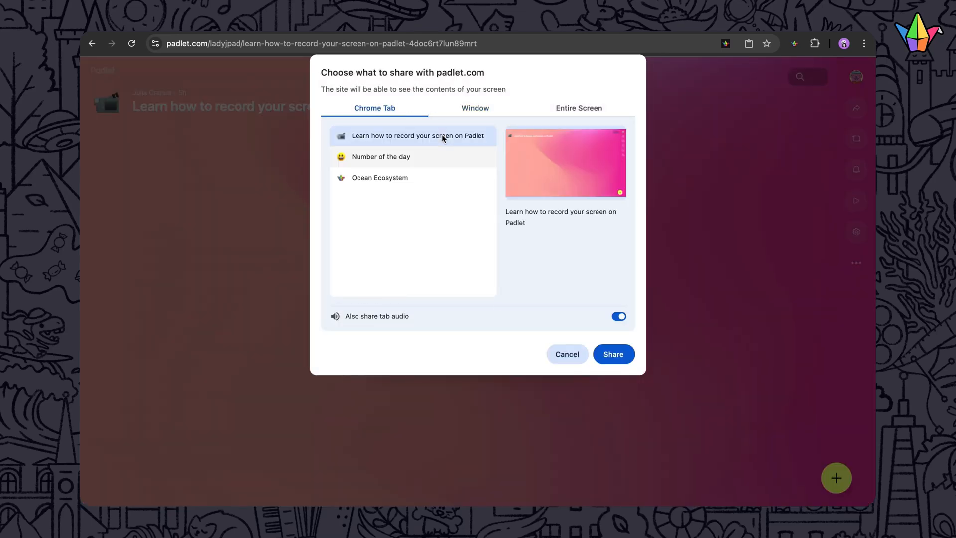
left_click(613, 353)
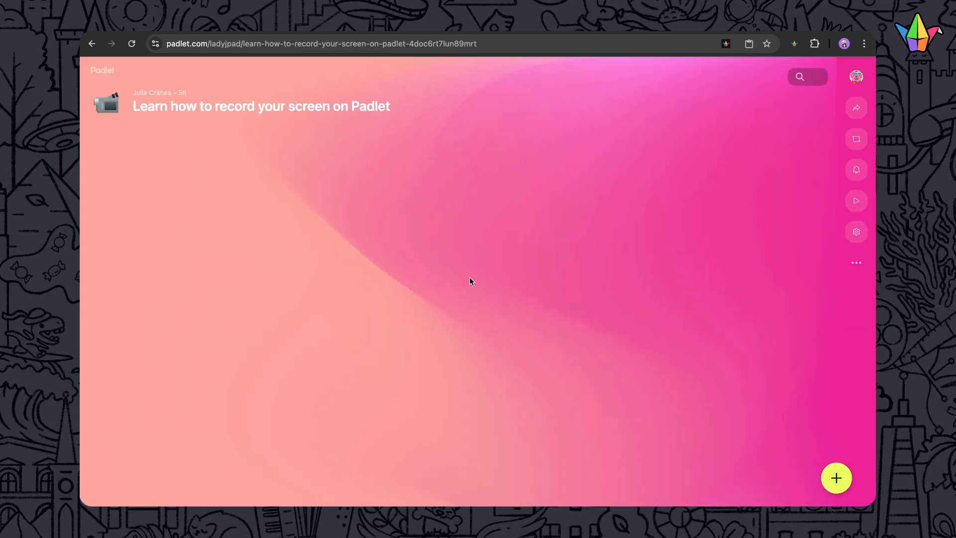
mouse_move(750, 356)
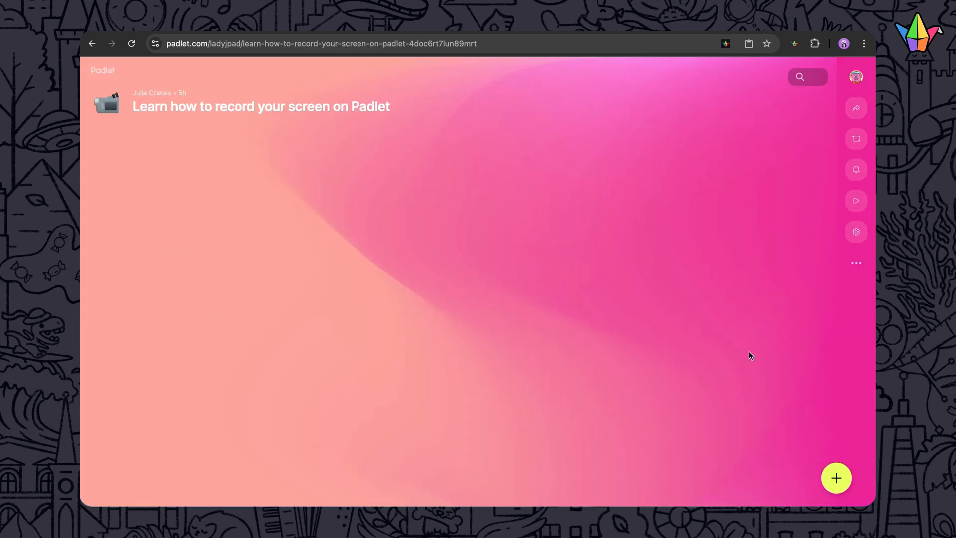
Step: Open a new post composer and expand the '+13' more attachment types list
left_click(836, 478)
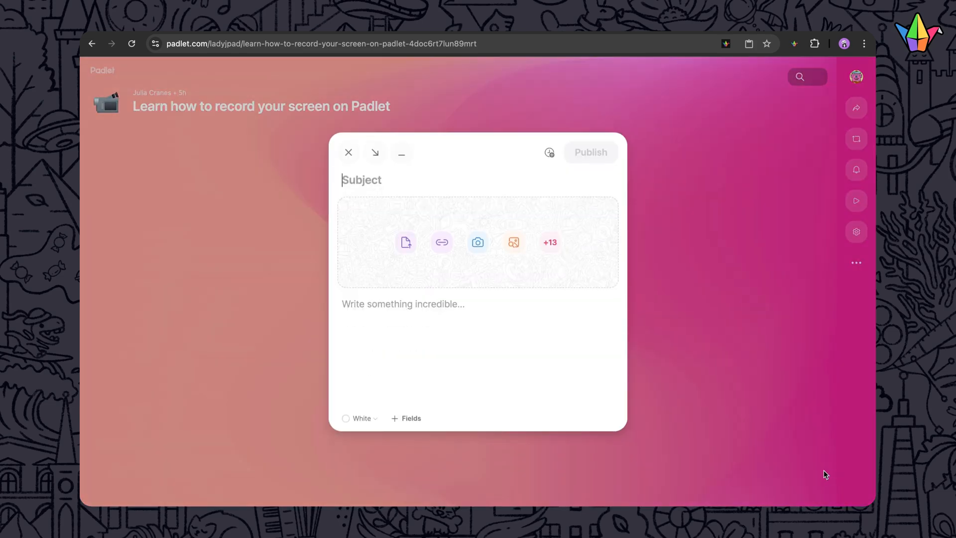
mouse_move(549, 242)
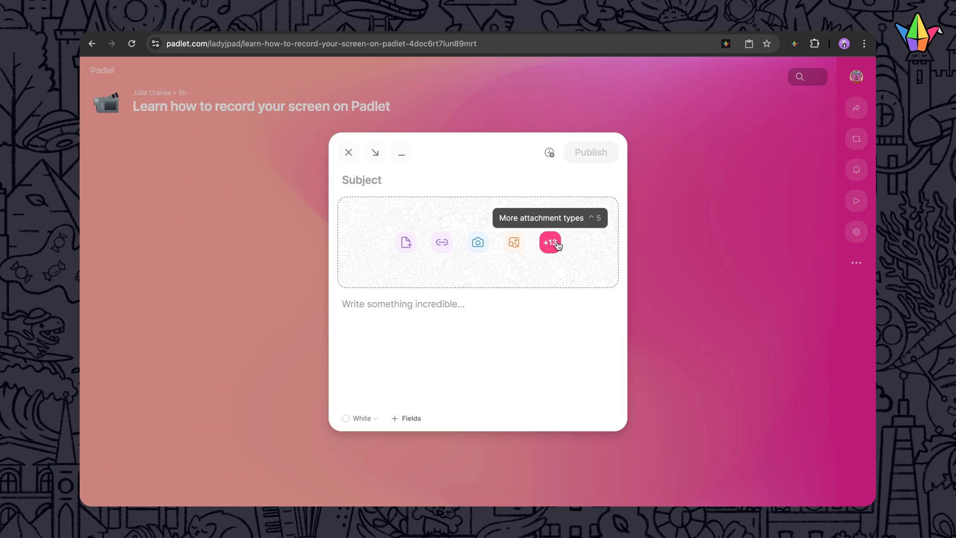
left_click(549, 242)
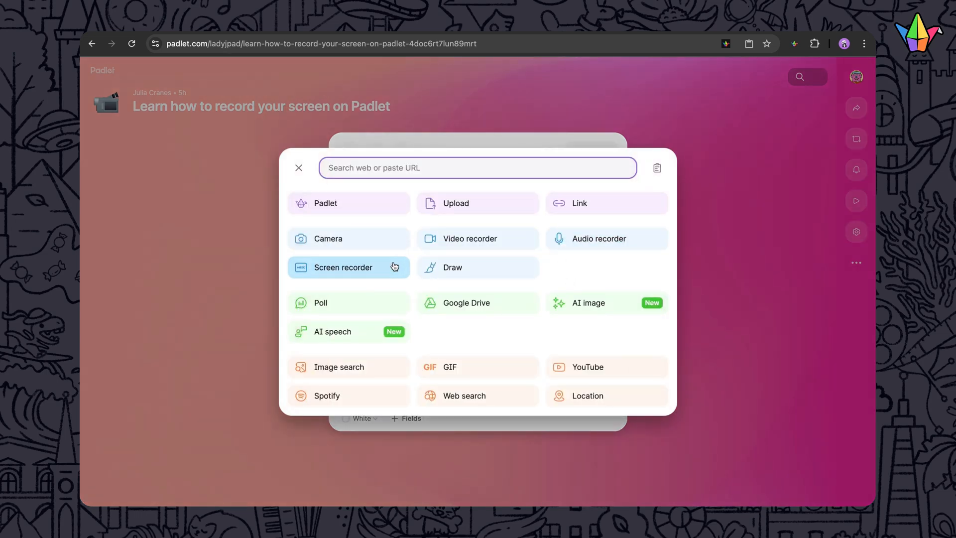
Step: Choose Screen recorder as the attachment and review its time limit settings
left_click(342, 267)
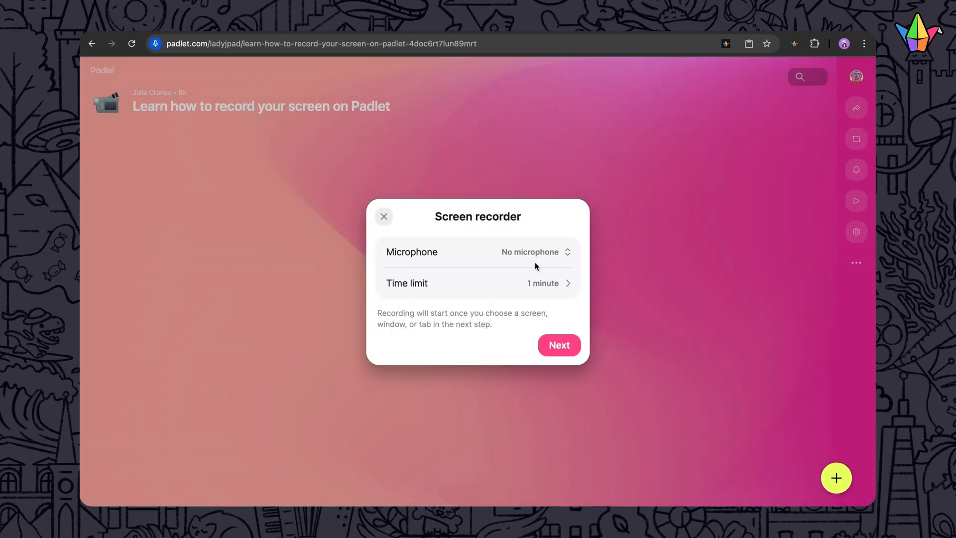
mouse_move(620, 252)
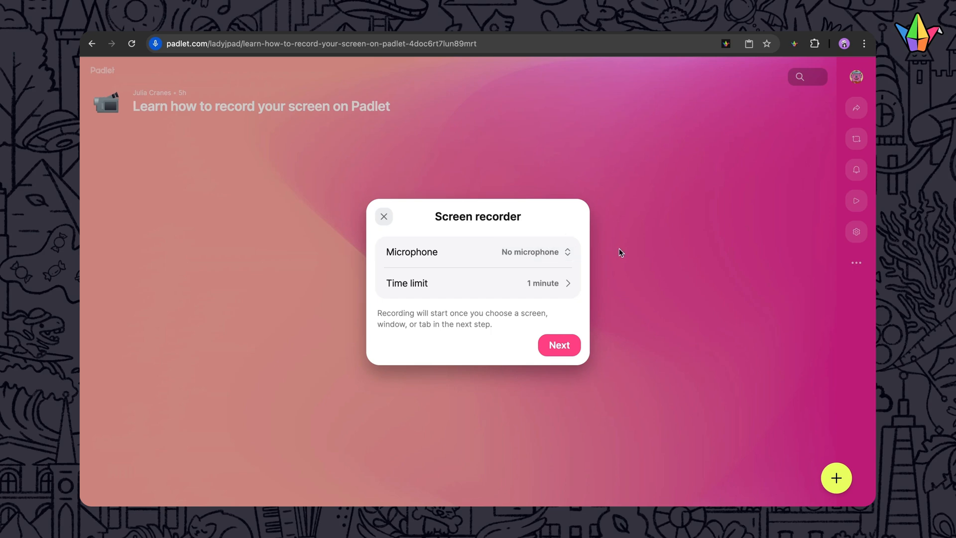
mouse_move(556, 286)
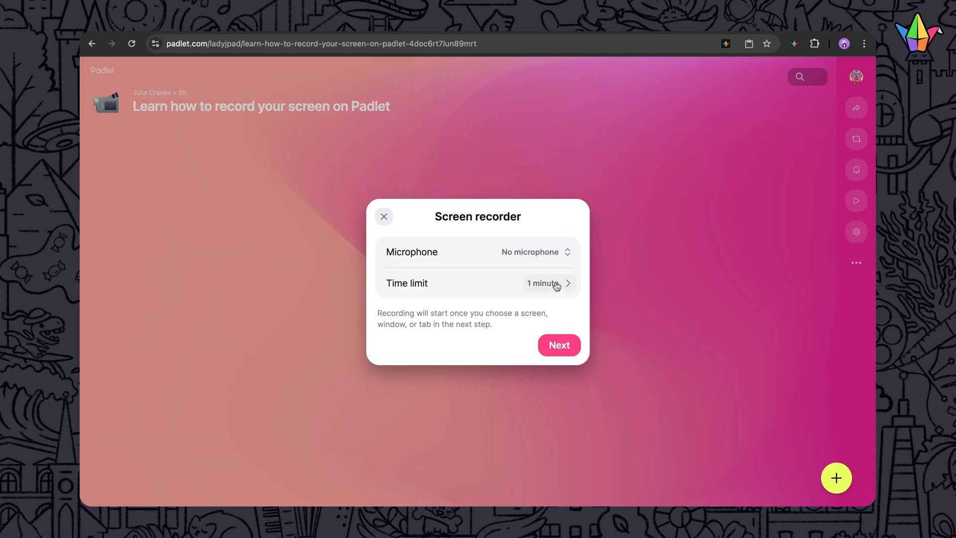
left_click(547, 283)
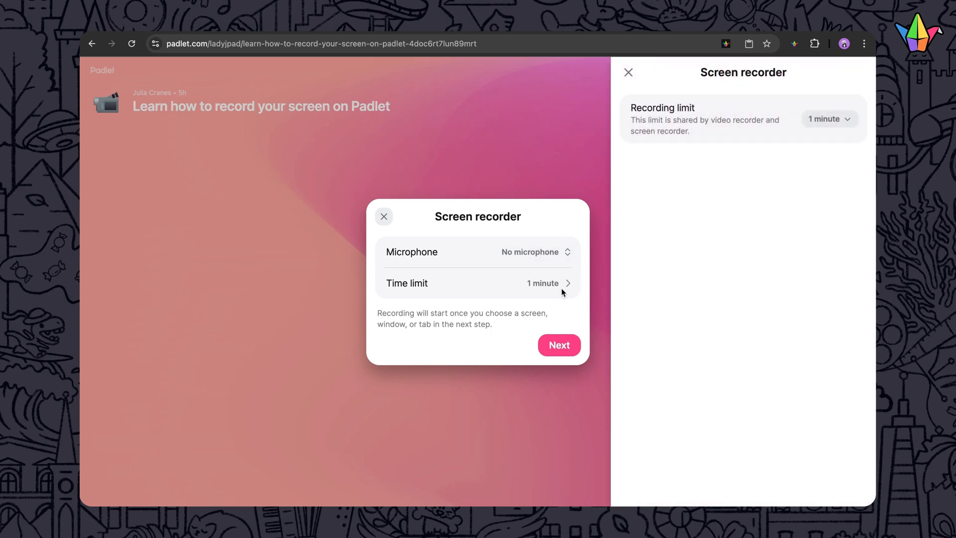
left_click(828, 119)
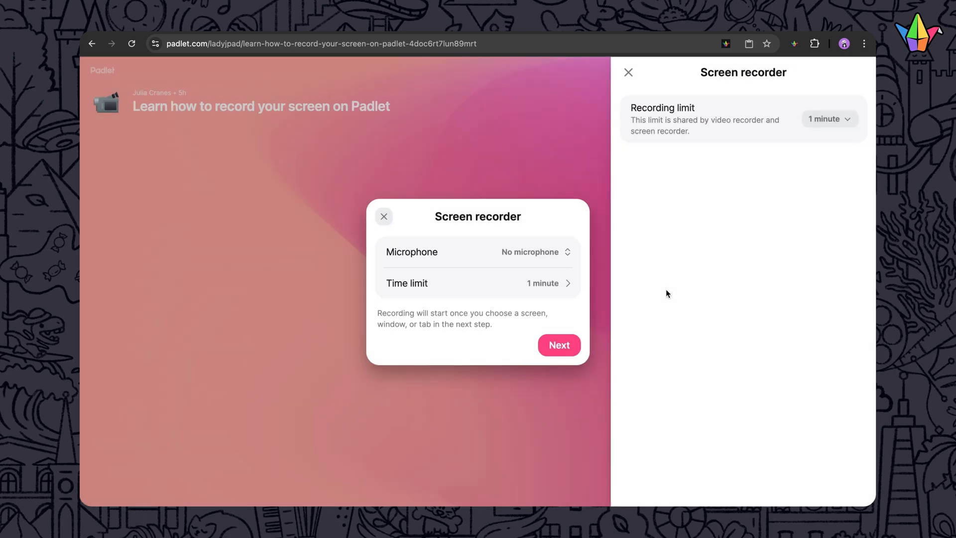
left_click(628, 71)
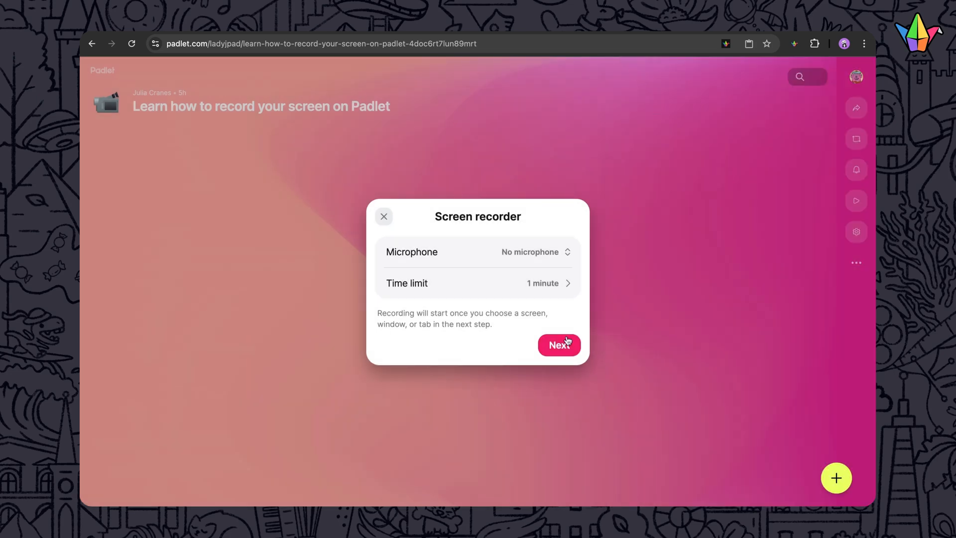
Step: Record the board's Chrome tab for 13 seconds and save the video into the post
left_click(558, 344)
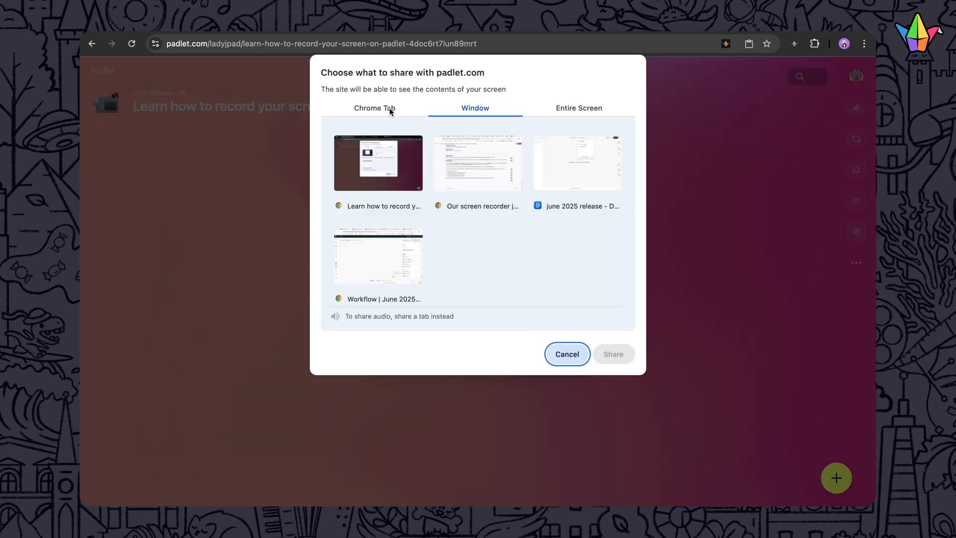
left_click(374, 108)
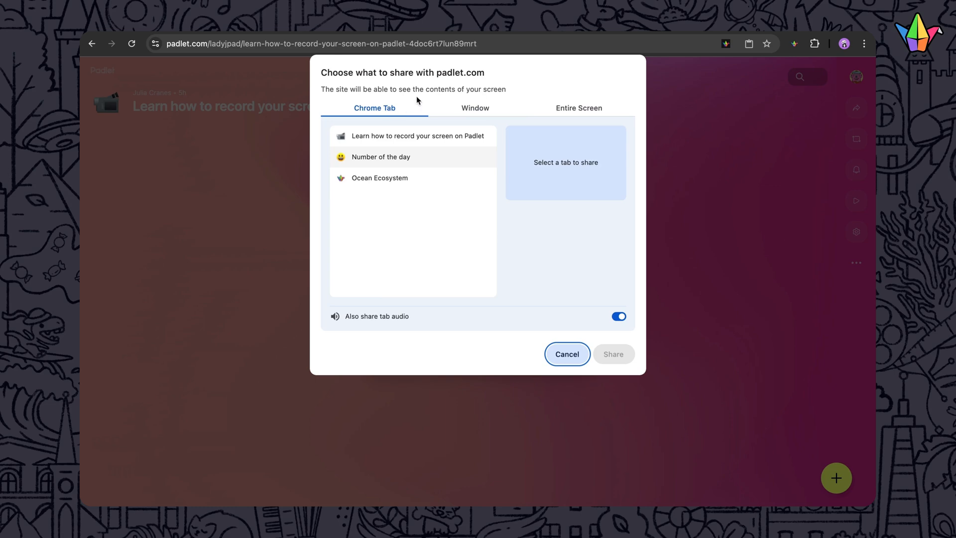
left_click(419, 135)
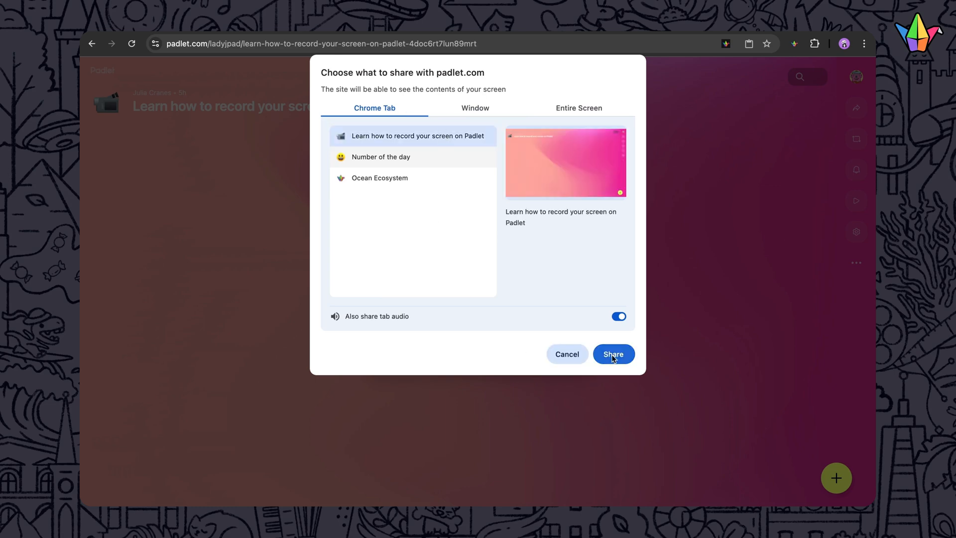
left_click(613, 353)
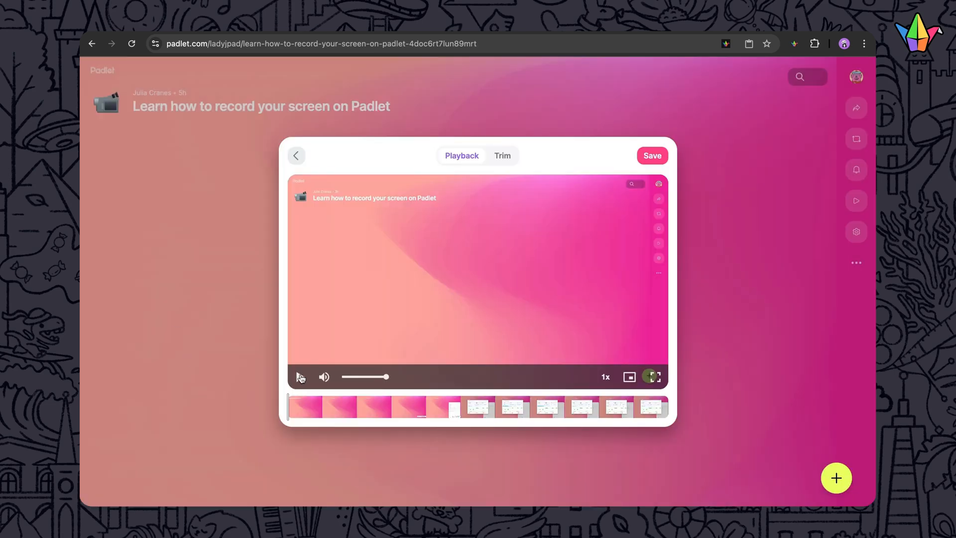
left_click(502, 155)
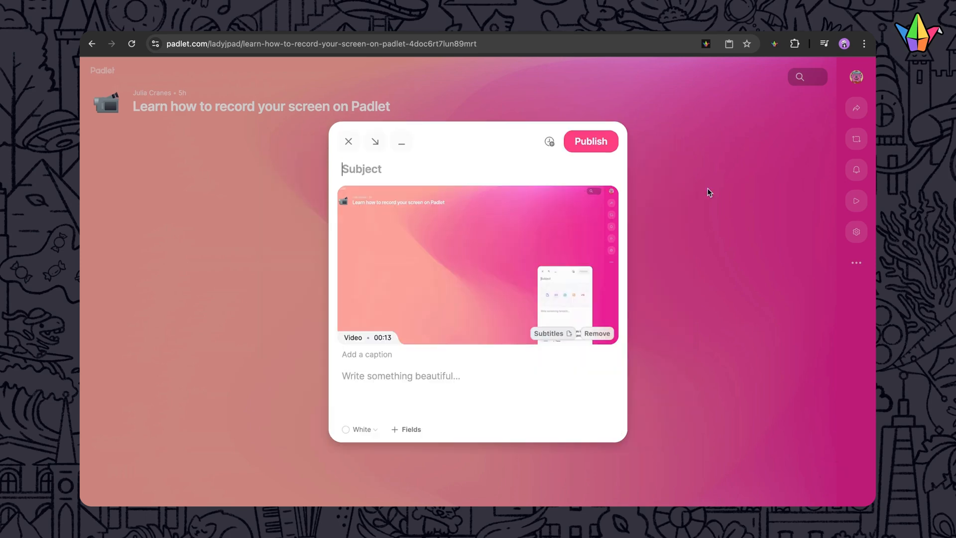
mouse_move(590, 377)
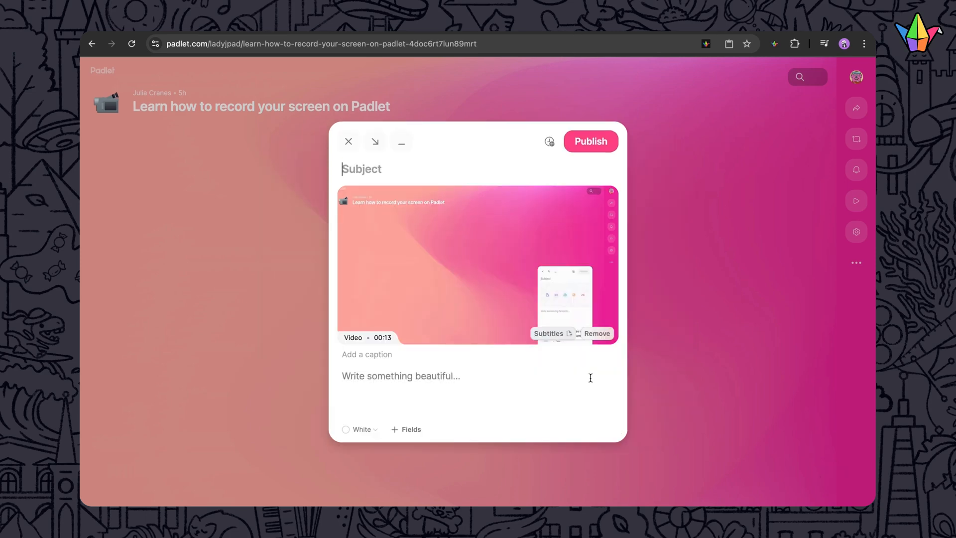
mouse_move(554, 358)
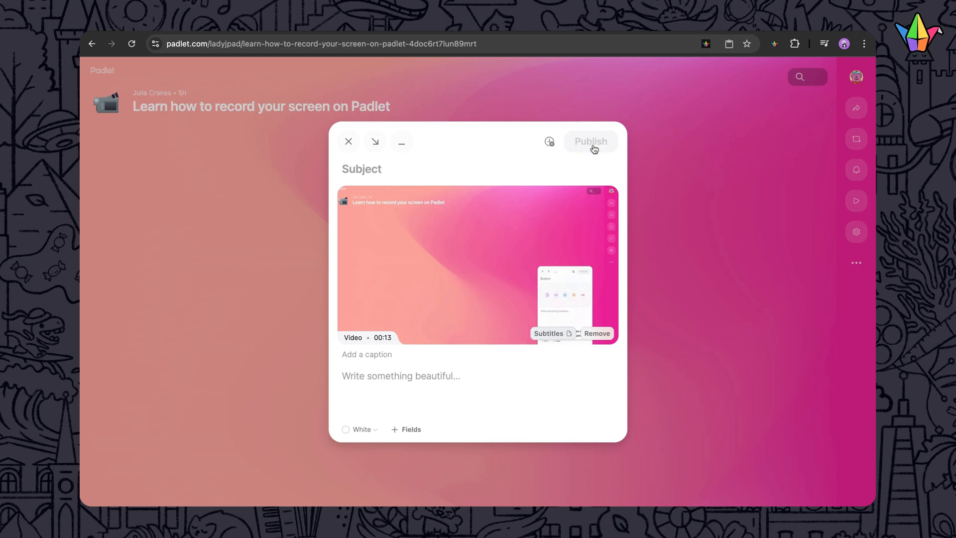
Step: Publish the post, restart the Screen recorder, and list the shareable Chrome tabs
left_click(590, 141)
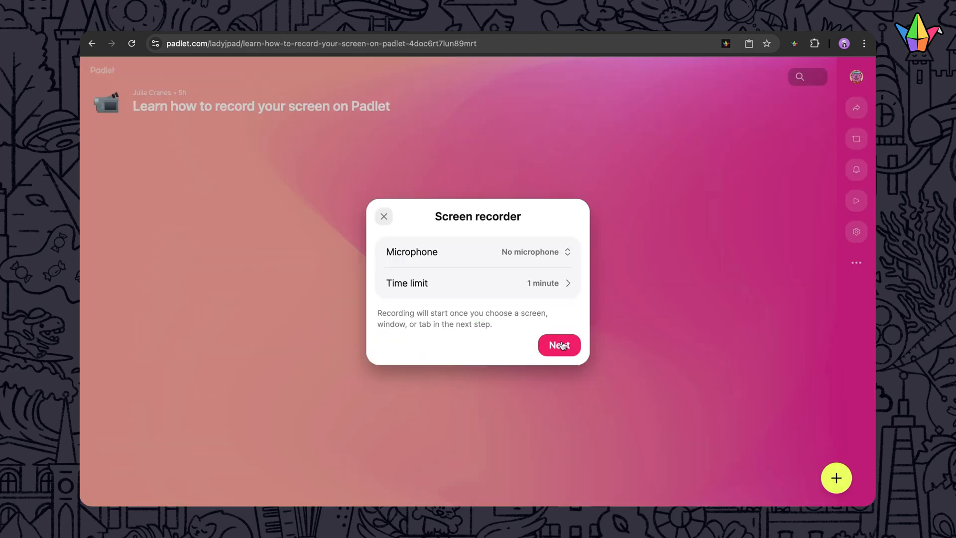
left_click(557, 345)
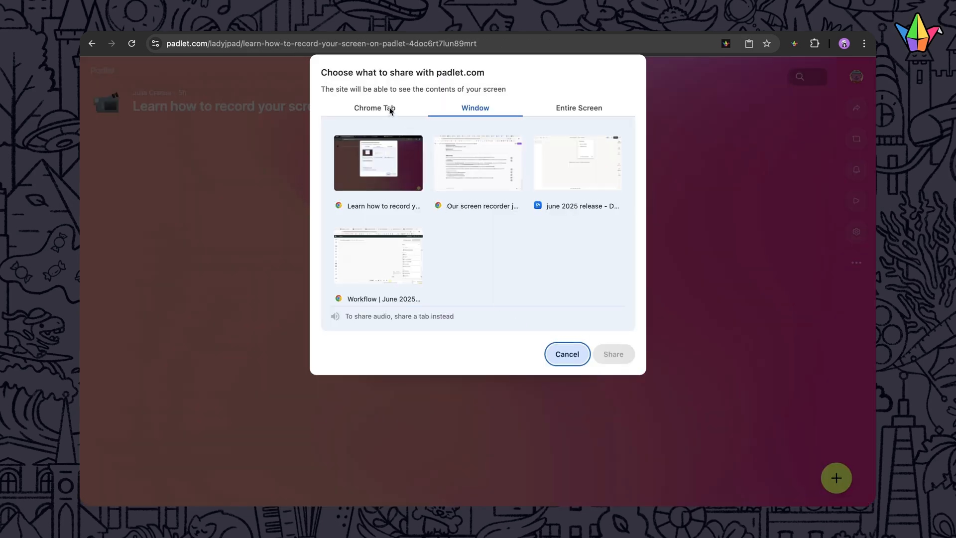
left_click(374, 108)
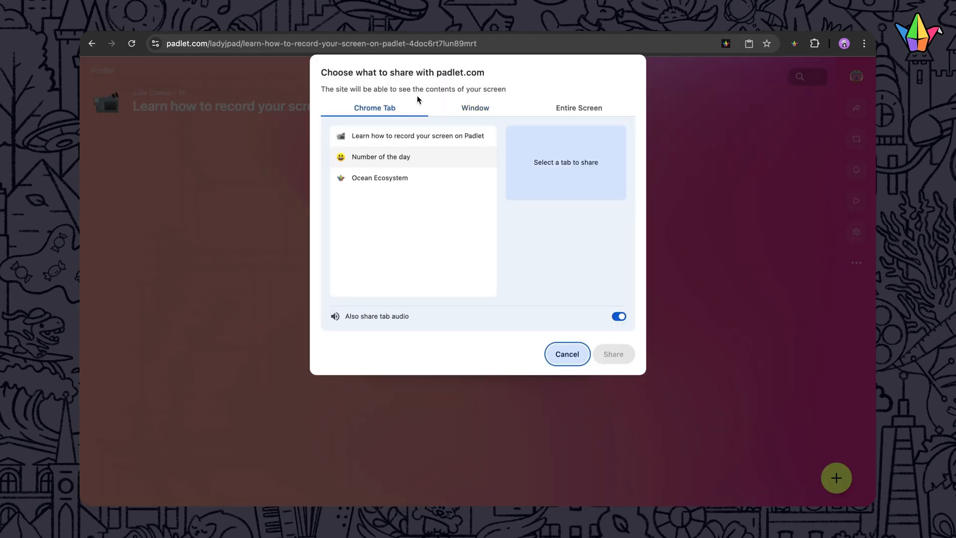